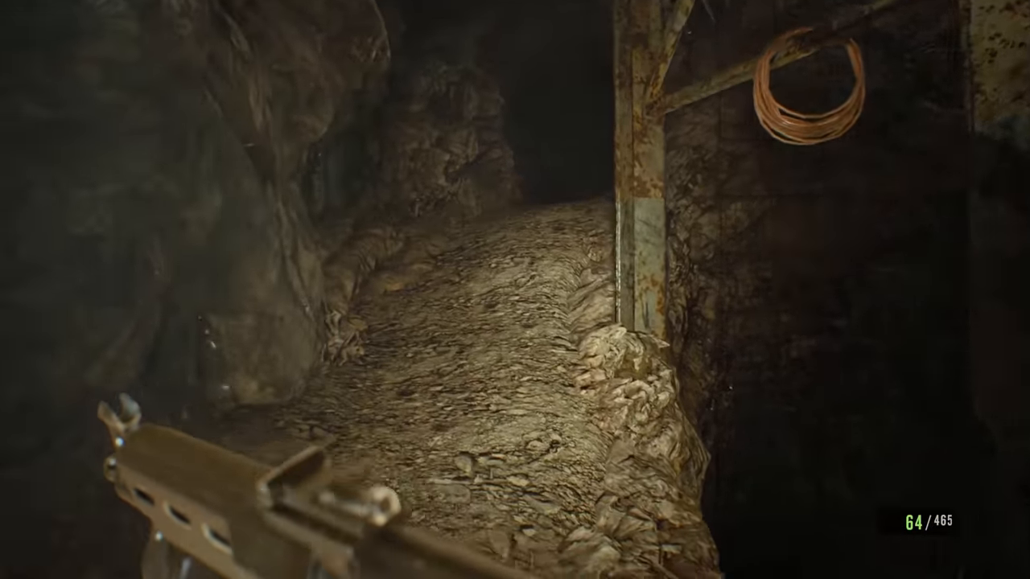
Check the inventory, then shoot the creature charging through the dust.
key("tab")
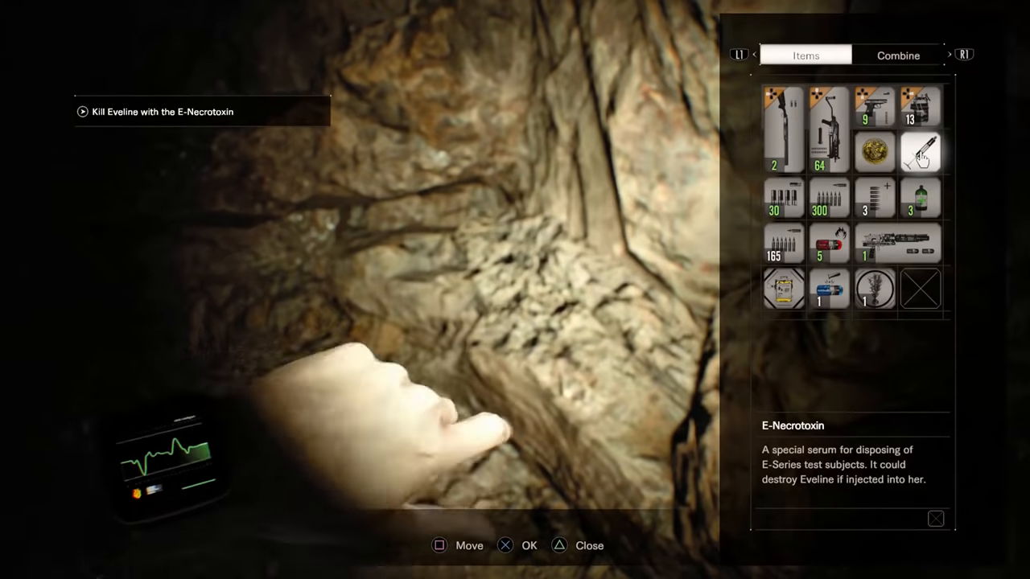
left_click(902, 54)
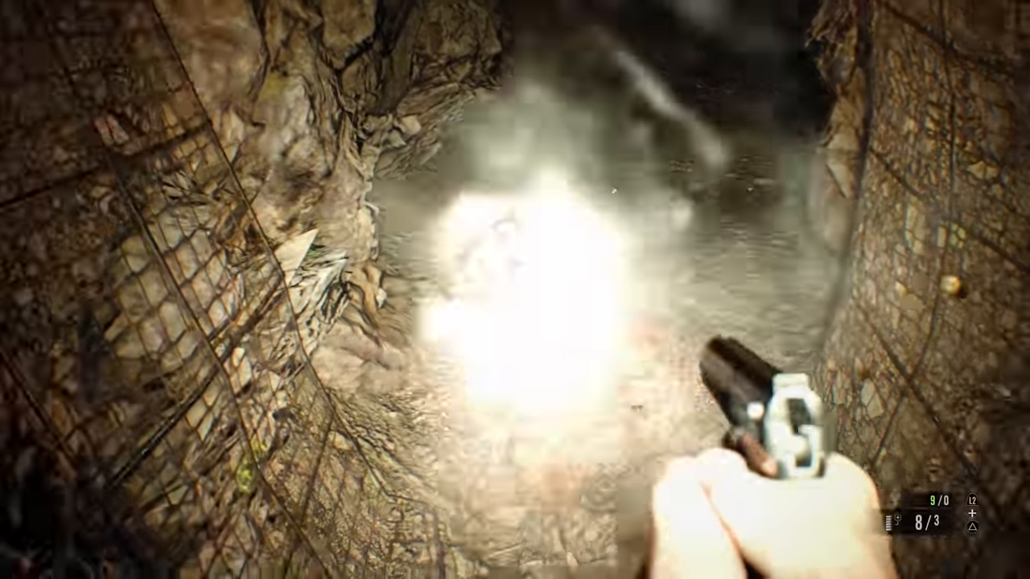
key("r")
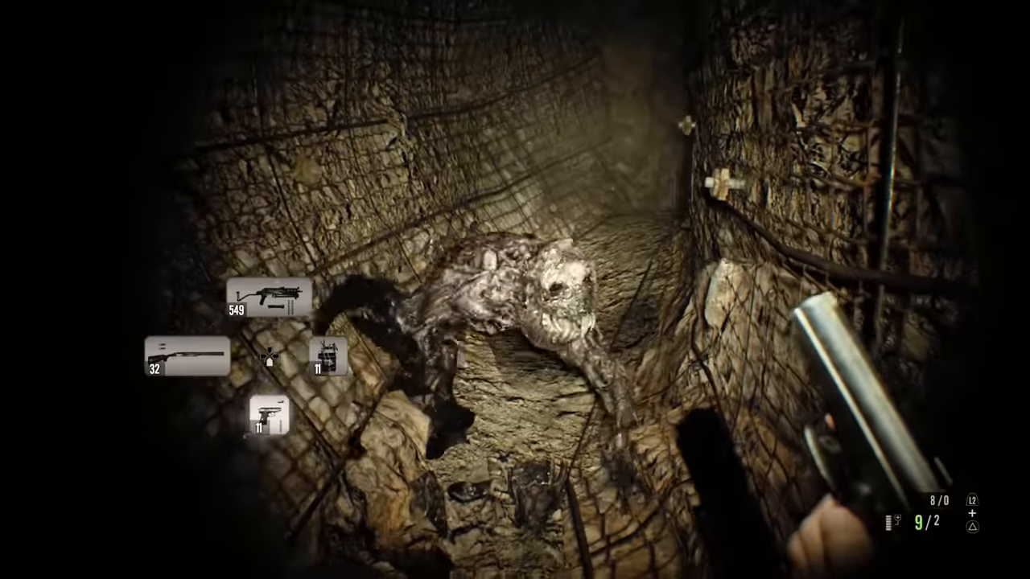
left_click(515, 289)
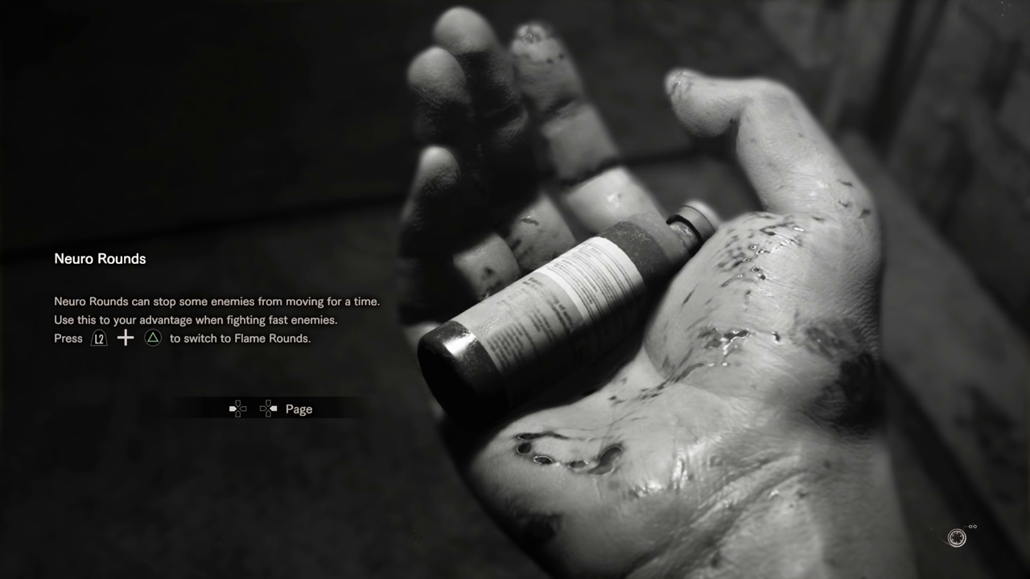
key("Right")
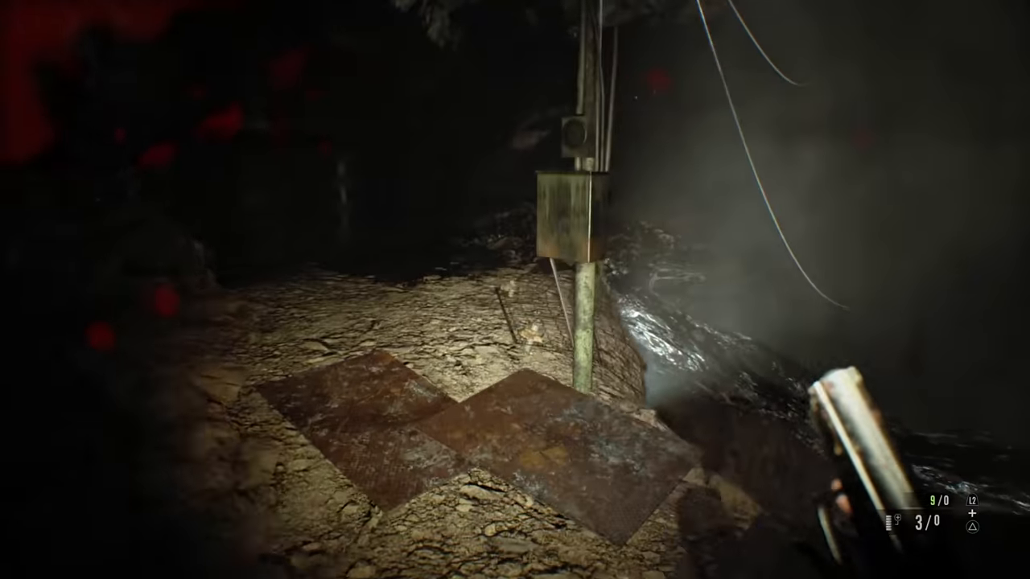
mouse_move(515, 290)
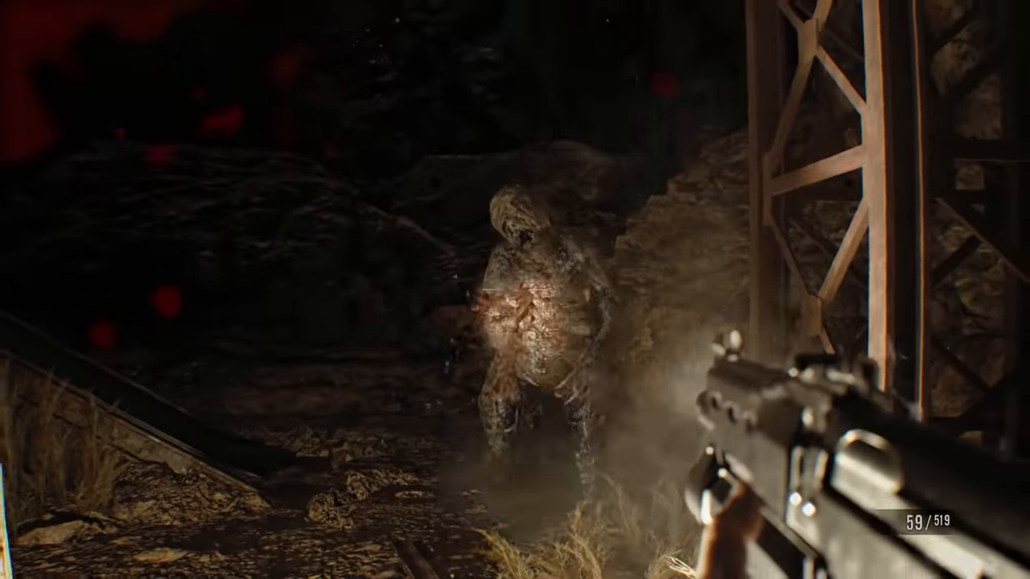
left_click(515, 290)
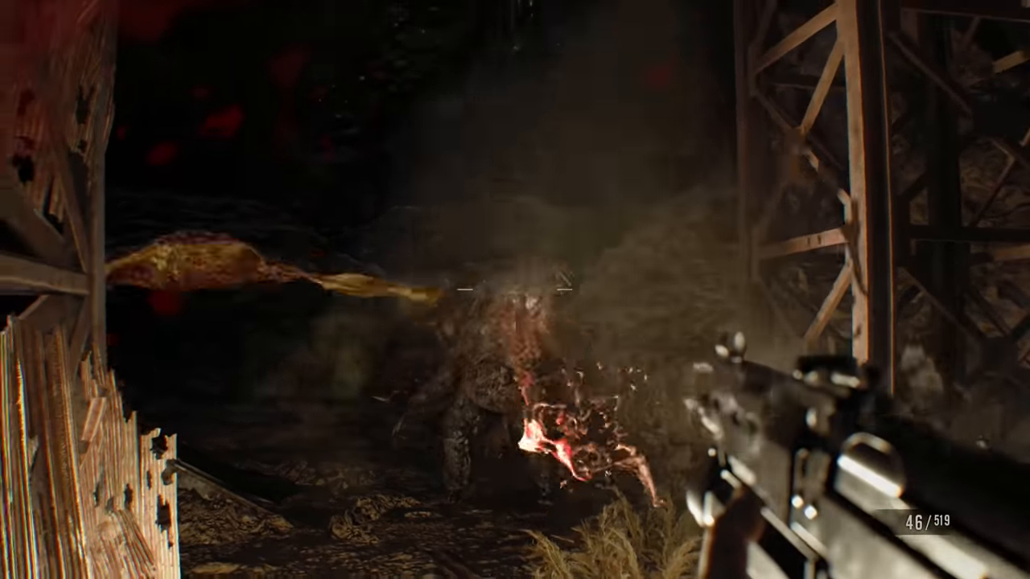
left_click(515, 289)
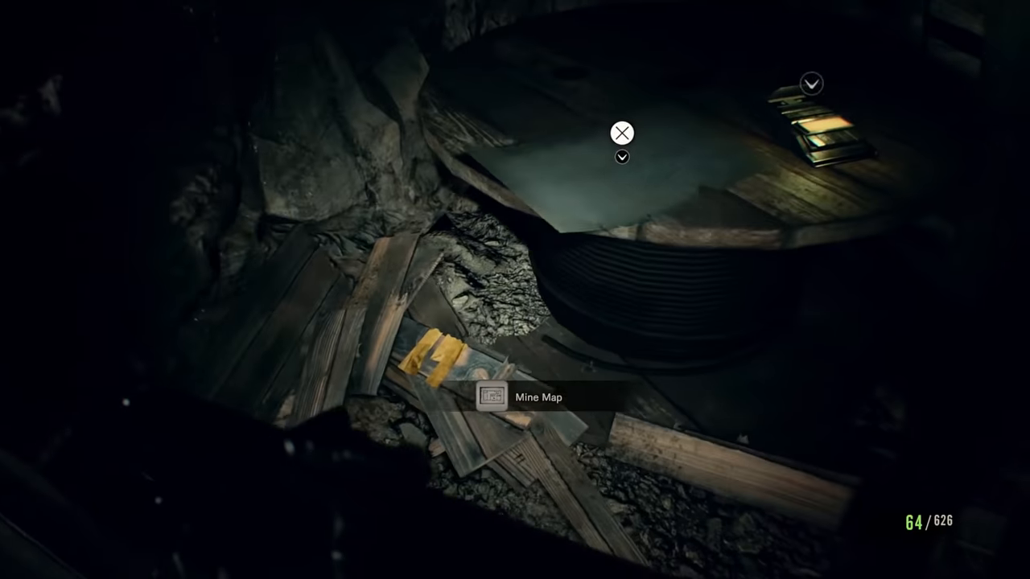
Collect the Mine Map, review the swamp layout, and close the map.
left_click(624, 131)
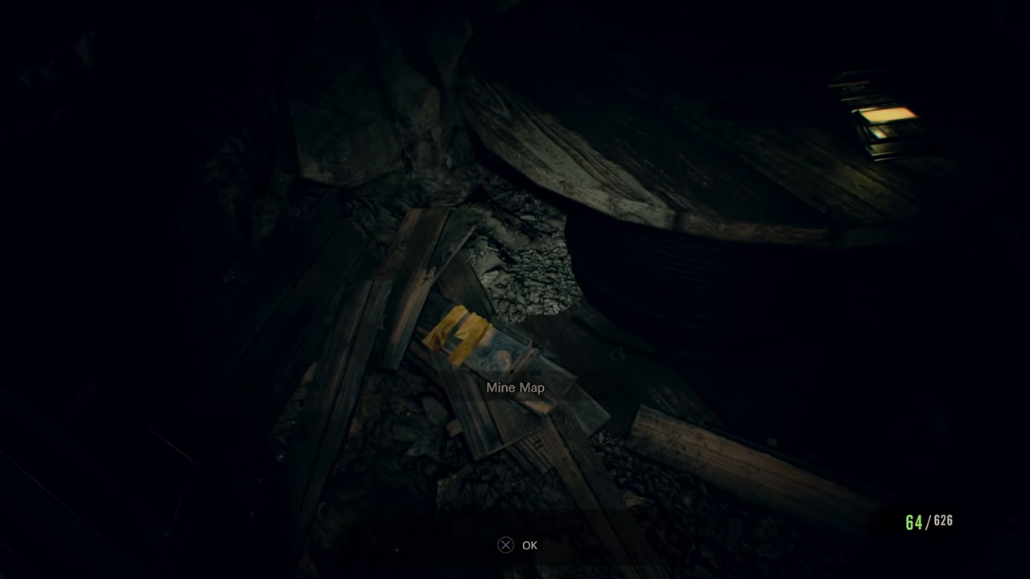
left_click(505, 546)
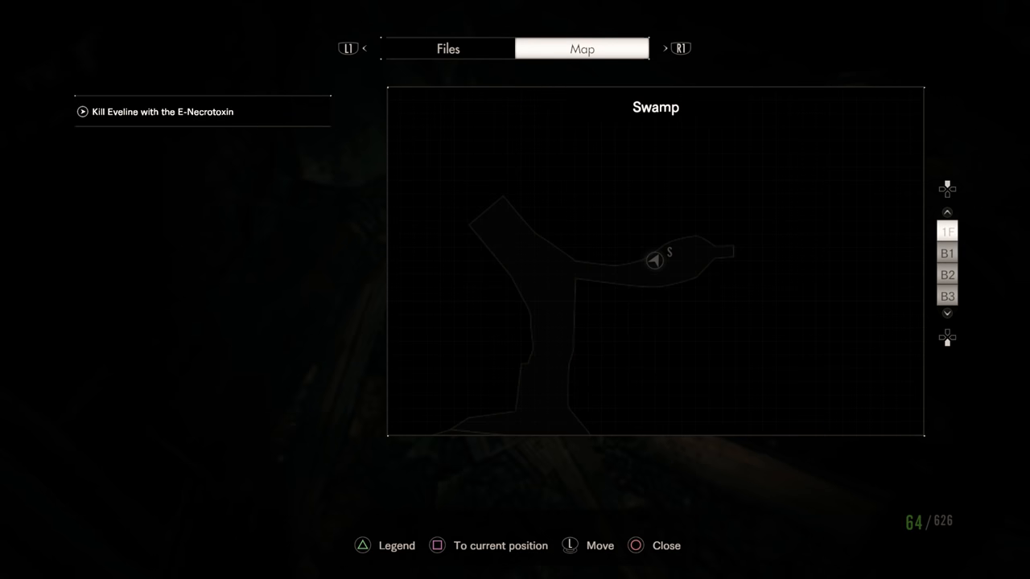
left_click(951, 293)
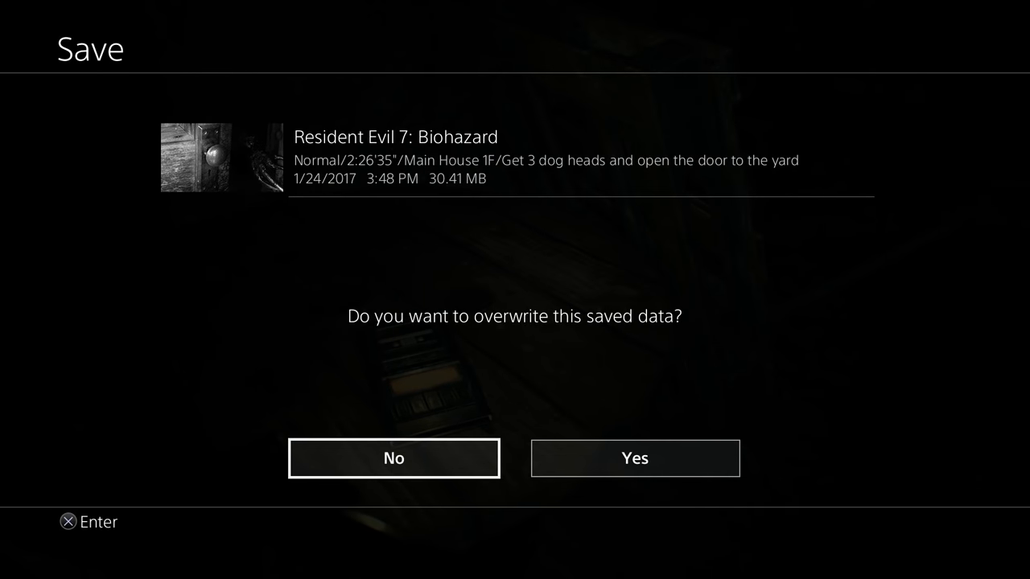
Confirm Yes to overwrite the existing saved game at the cassette recorder.
left_click(635, 458)
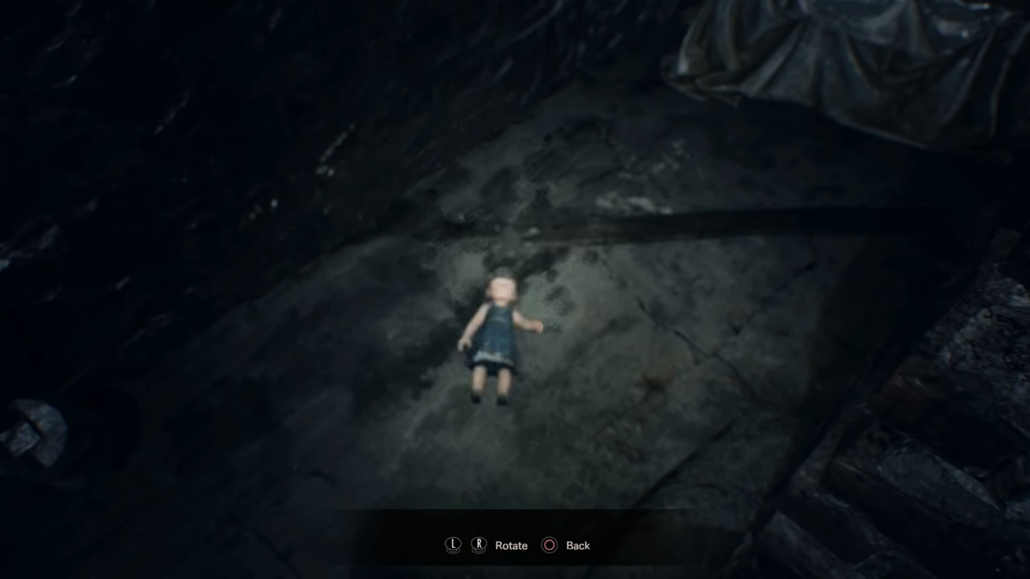
Stop inspecting the doll and continue into the panelled hallway, weapon raised.
left_click(573, 545)
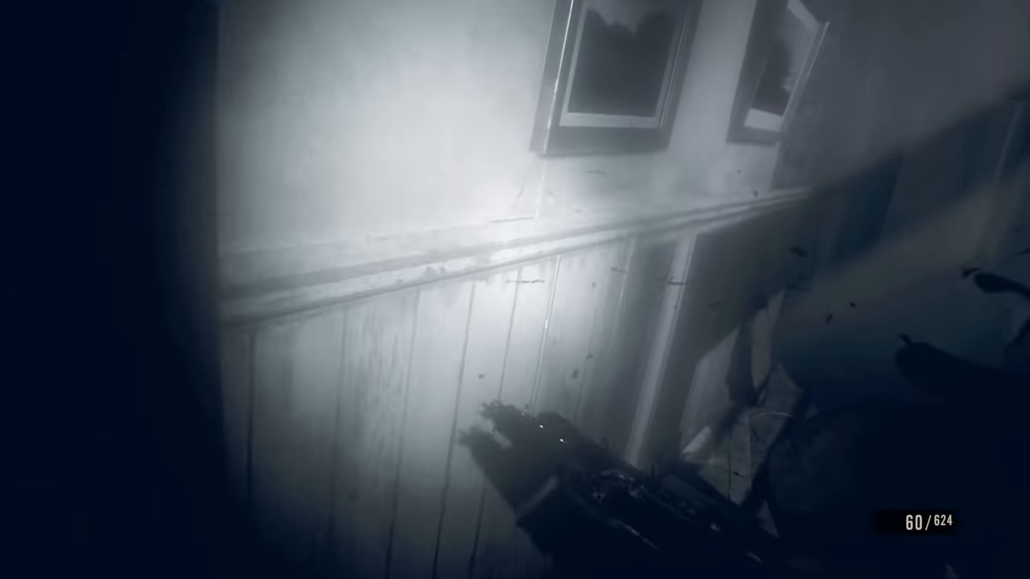
Advance through the dark flashlit rooms with the firearm ready.
left_click(515, 322)
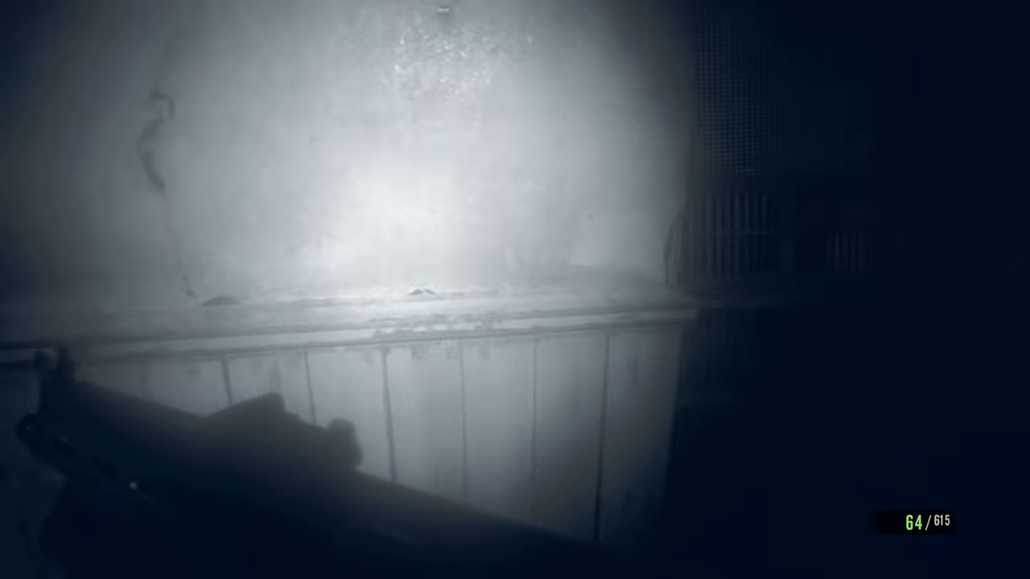
mouse_move(515, 289)
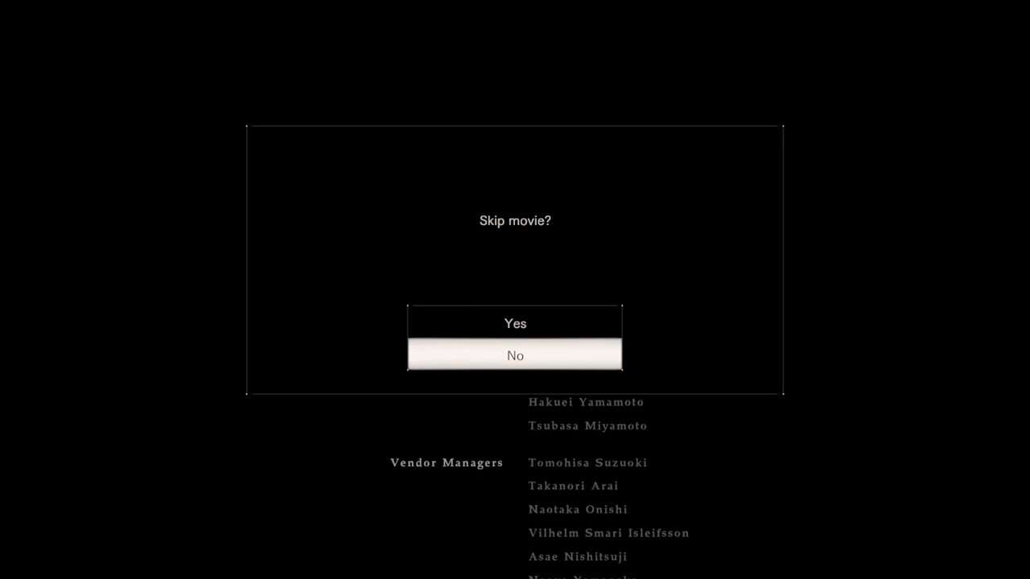
Let the credits roll past Resident Evil.Net to the XPEC Art Center Inc. section.
left_click(515, 356)
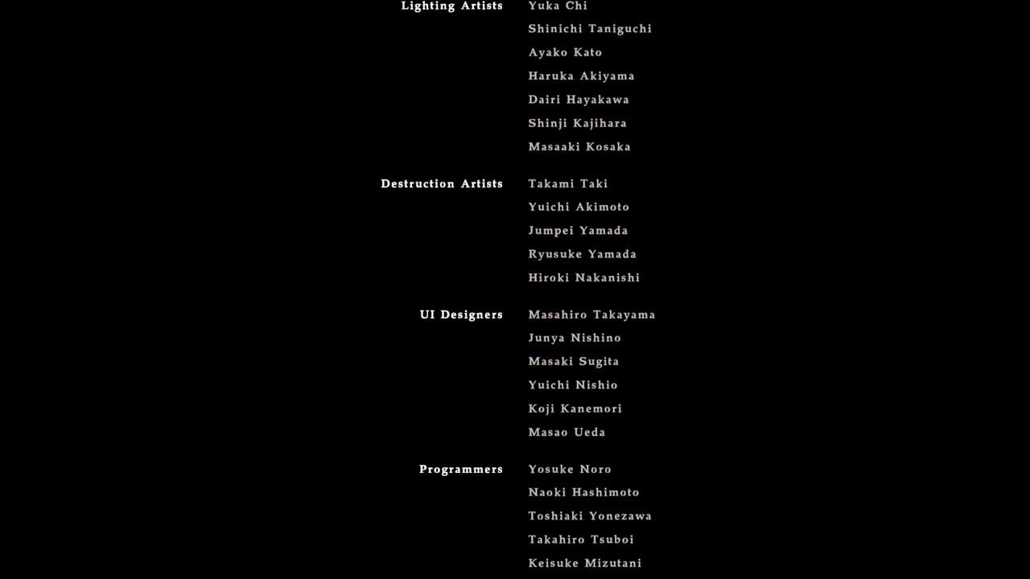
scroll("down", 3)
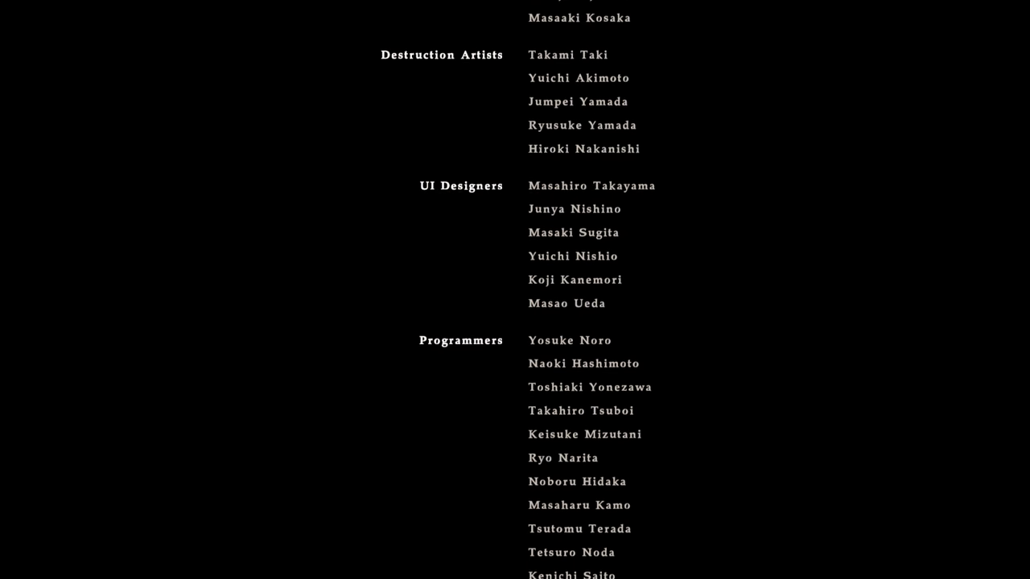
scroll("down", 3)
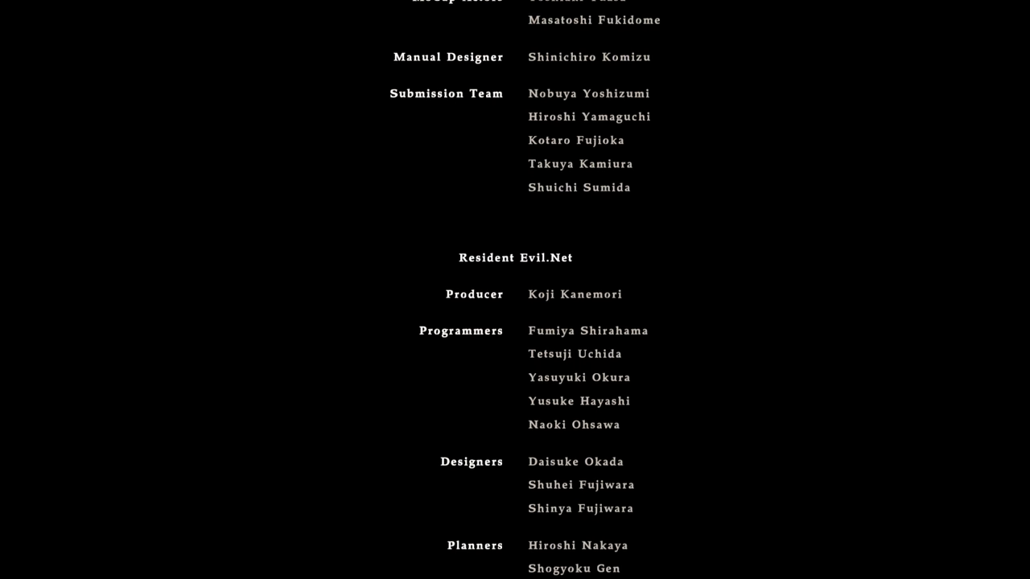
scroll("down", 3)
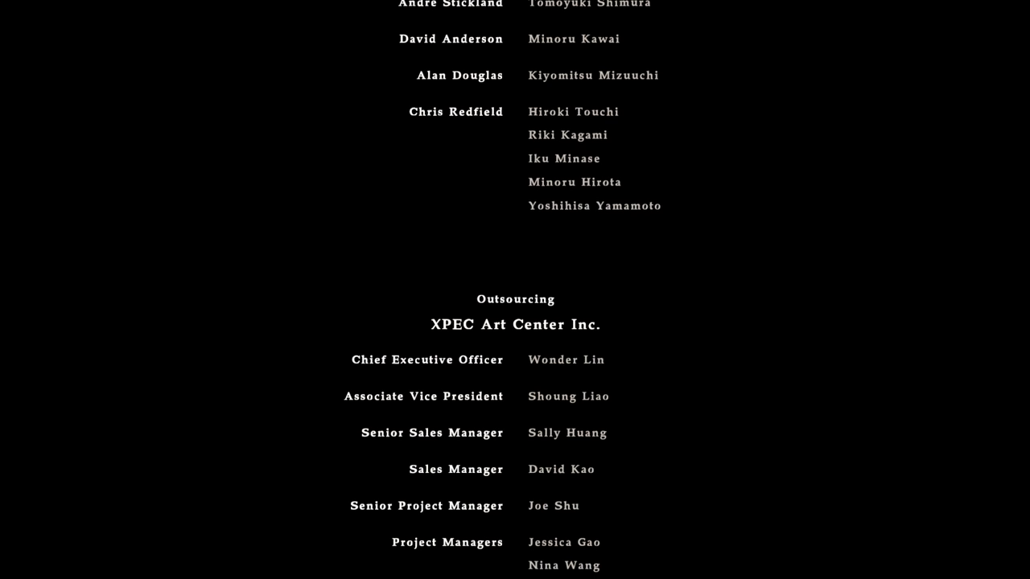
Let the credits continue past the XPEC artists to Technicolor Animation & Games.
scroll("down", 3)
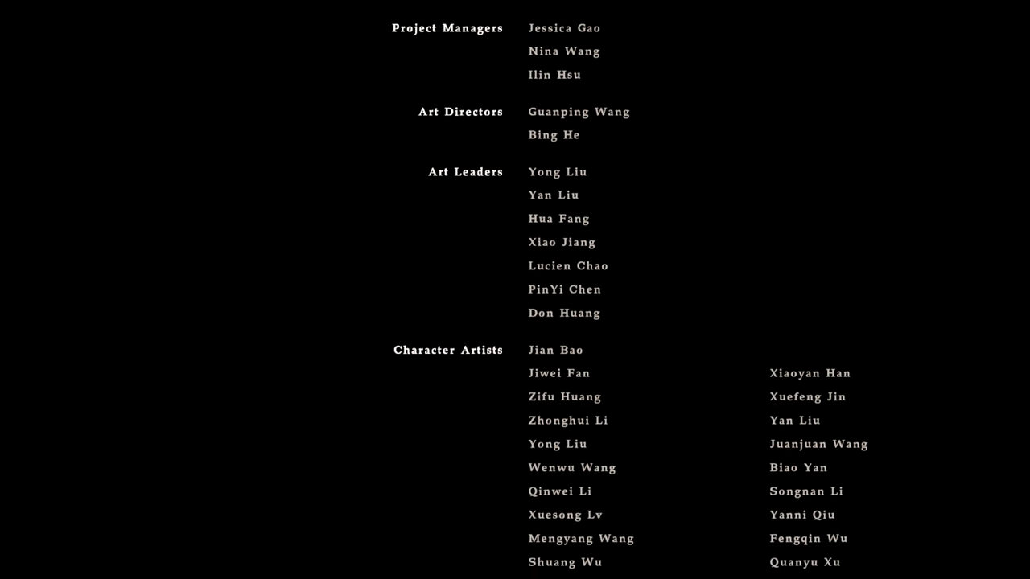
scroll("down", 3)
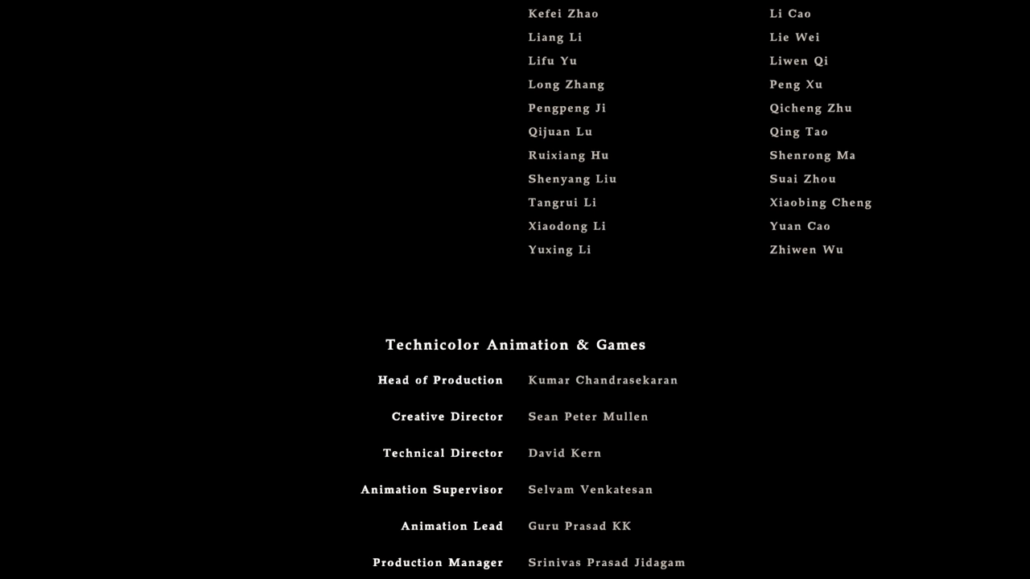
Let the credits advance through Playerium to the start of Zoic Studios.
scroll("down", 3)
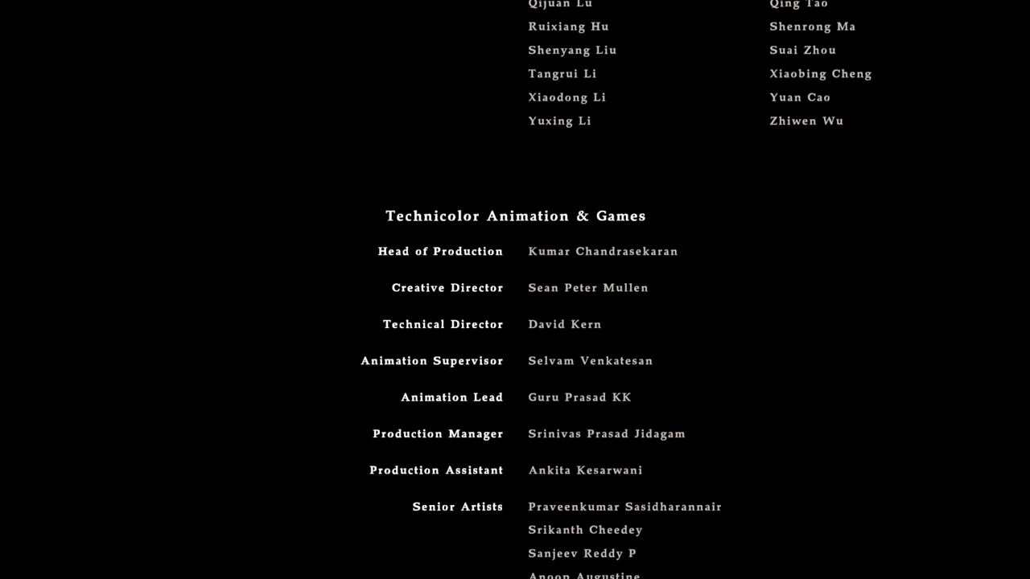
scroll("up", 3)
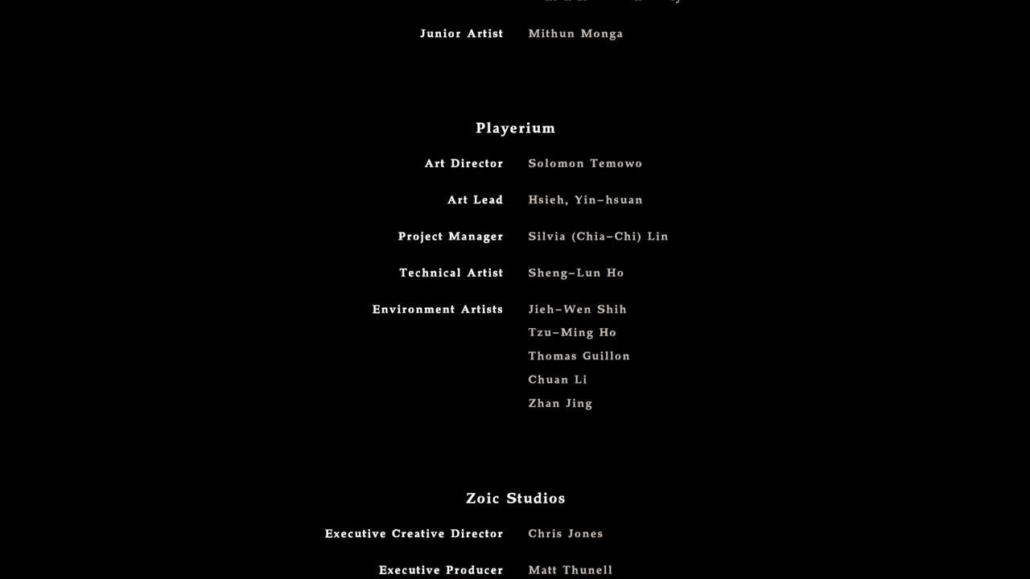
Let the credits roll through the LQA language testers to T601 Inc.
scroll("down", 3)
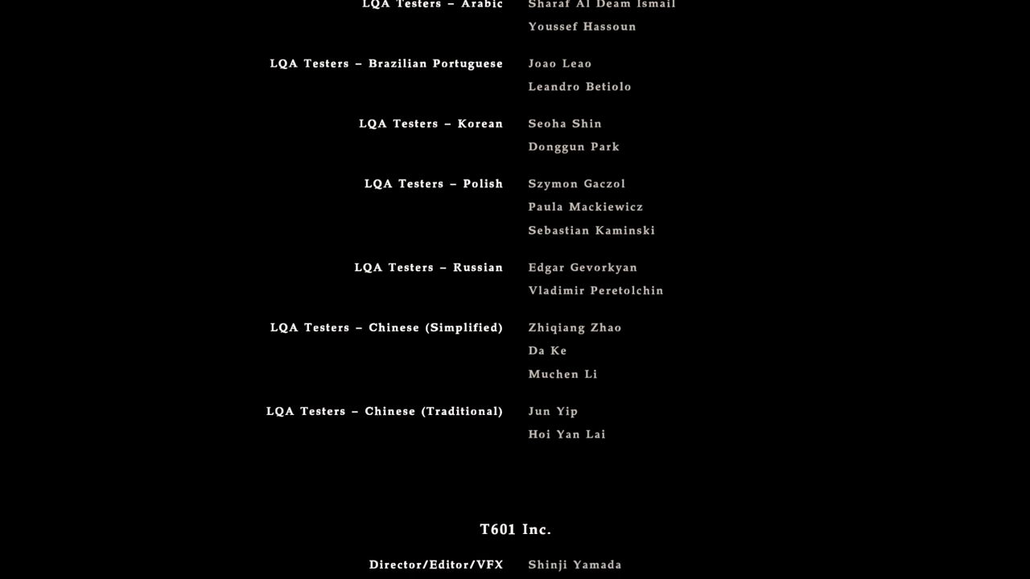
Let the credits reach CAPCOM CO., LTD. development support, sales and marketing teams.
scroll("down", 3)
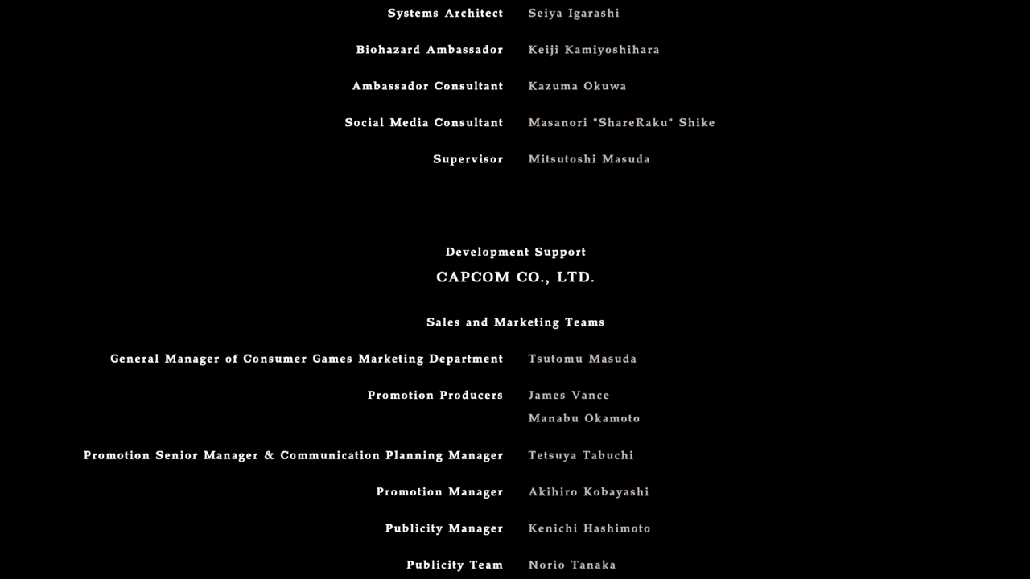
Let the credits roll past Capcom Europe and US to Capcom Asia and Quality Assurance.
scroll("down", 3)
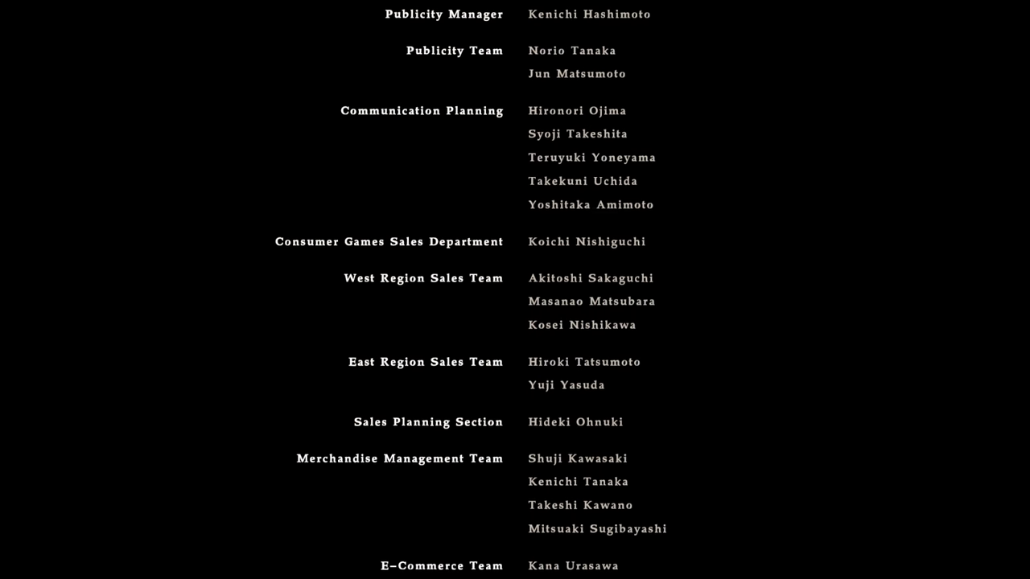
scroll("down", 3)
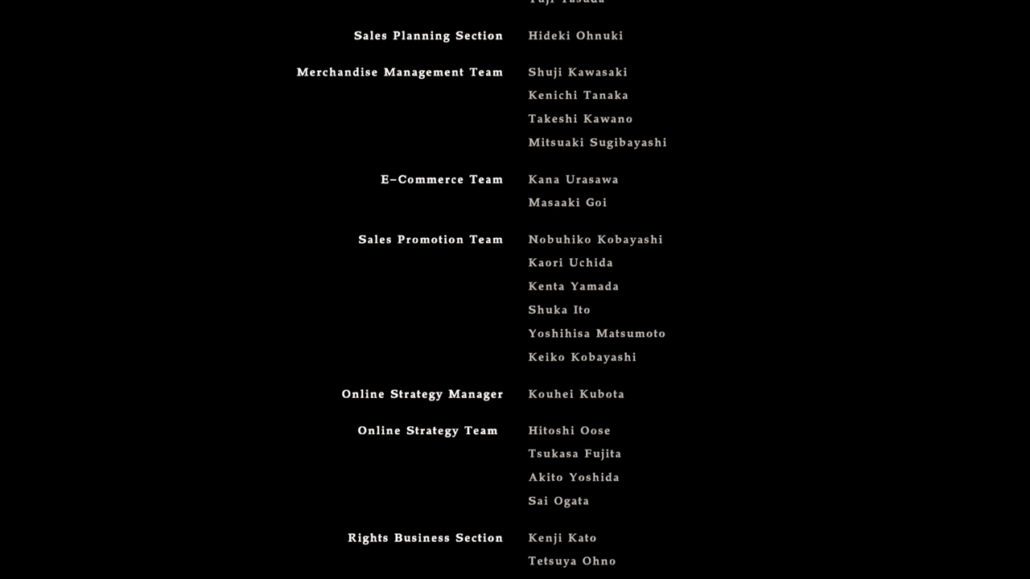
scroll("down", 3)
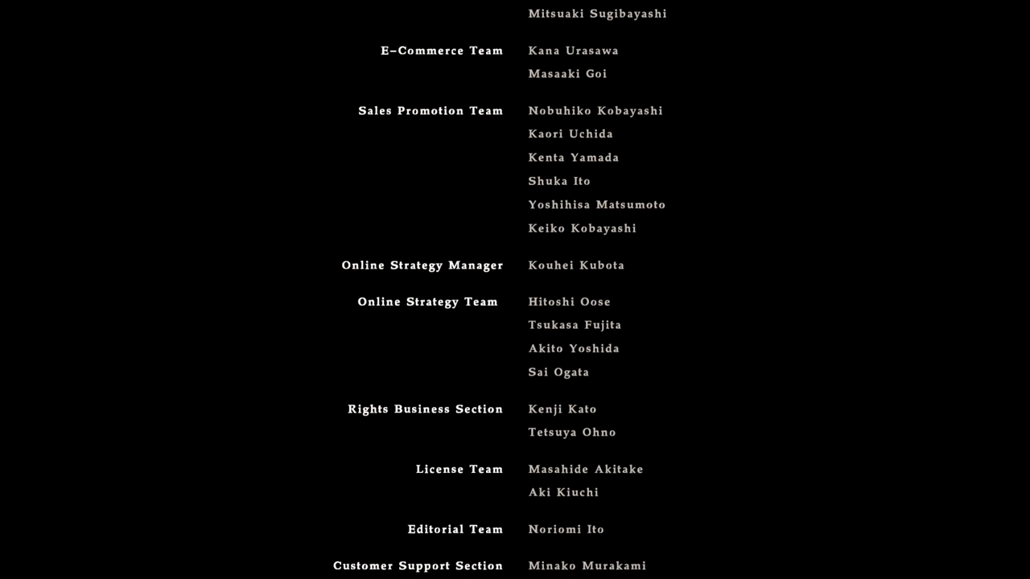
scroll("down", 3)
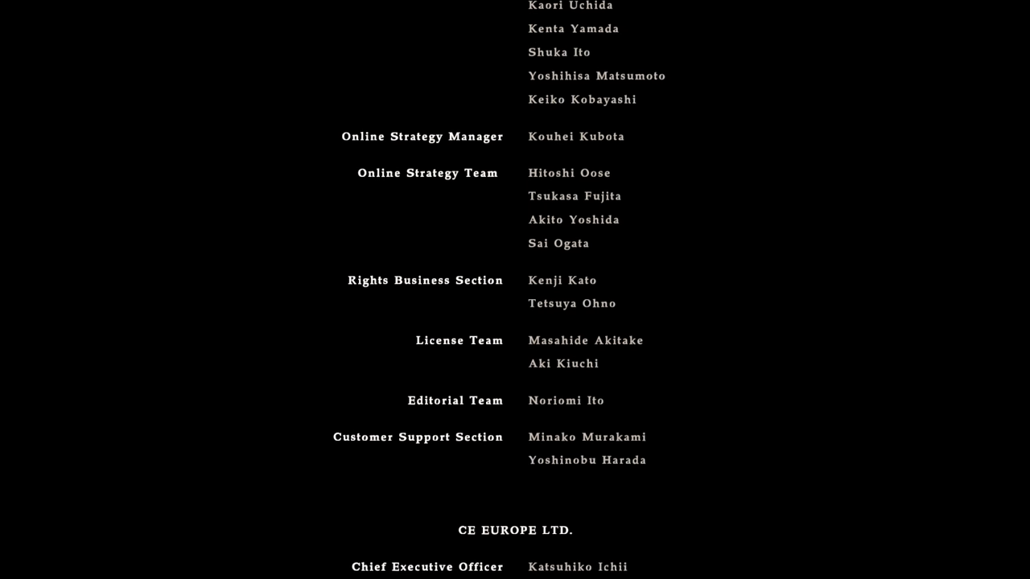
scroll("down", 3)
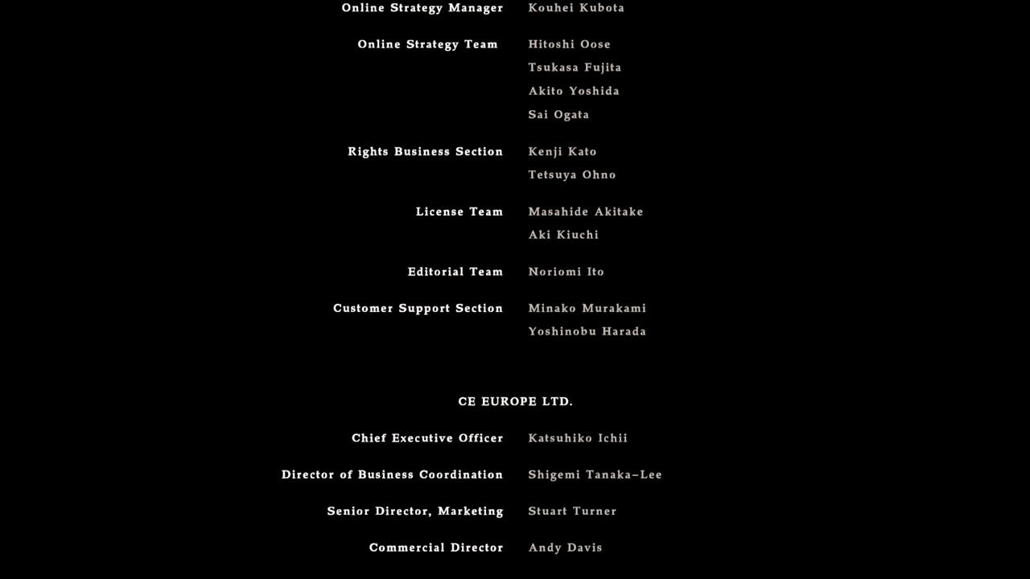
scroll("down", 3)
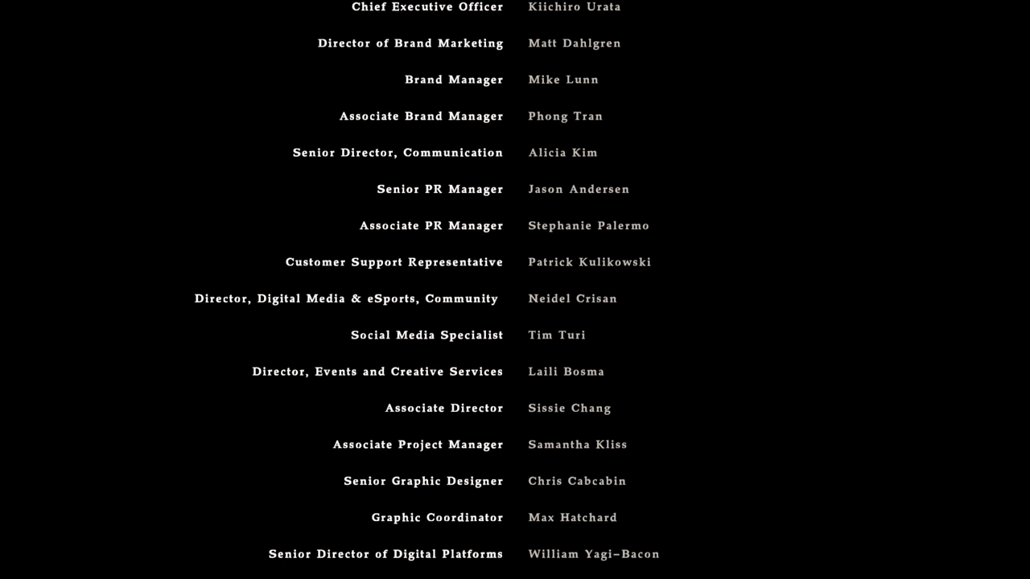
scroll("down", 3)
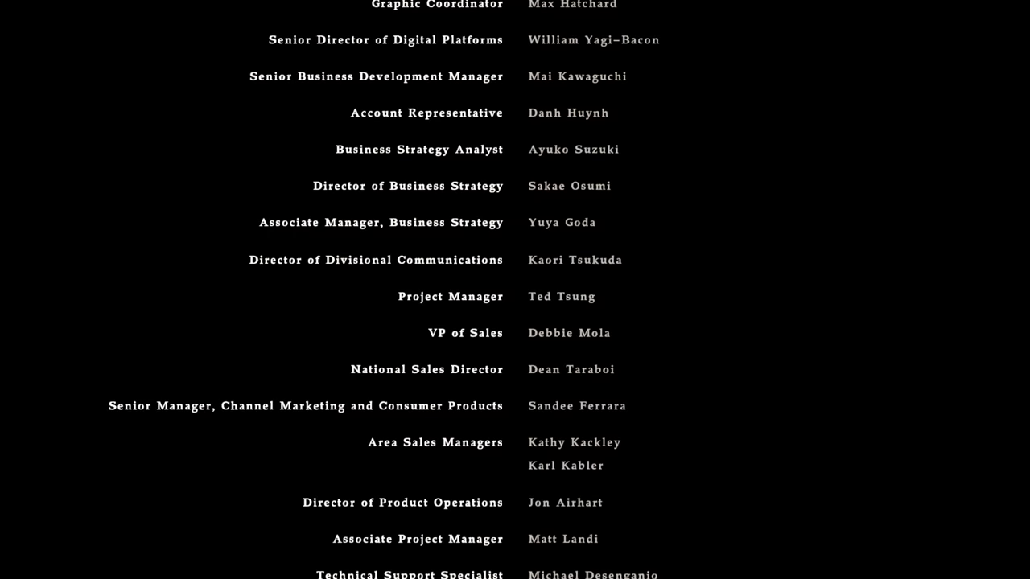
scroll("down", 3)
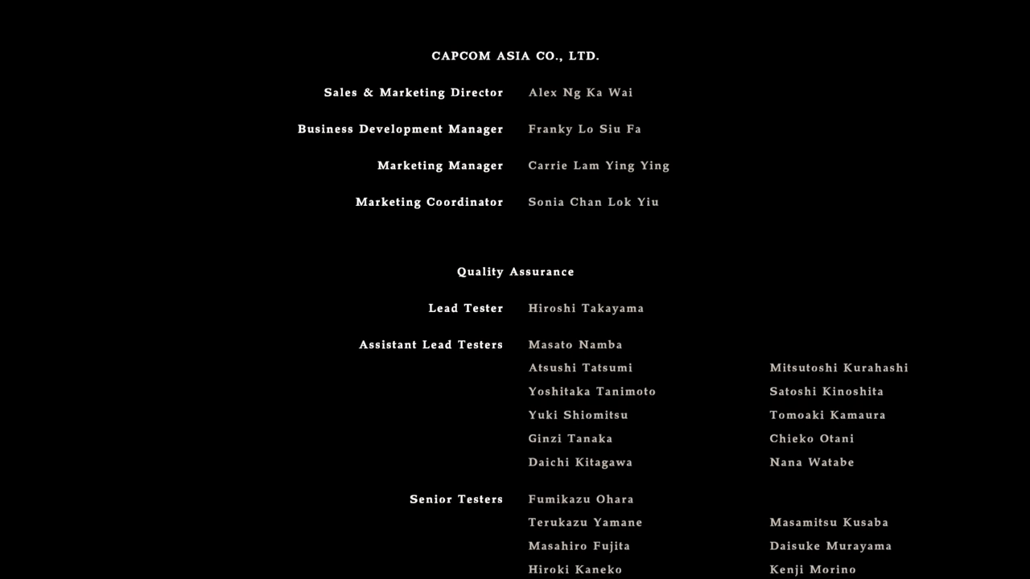
Watch the end credits roll past the Quality Assurance staff until the Stats screen appears.
scroll("down", 3)
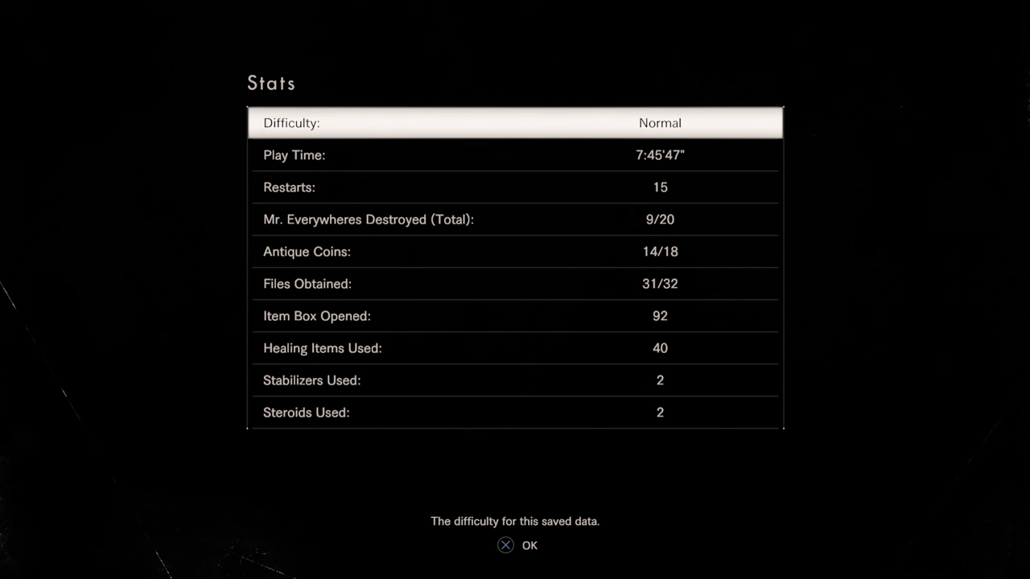
Step down the Stats list past Antique Coins and confirm to reveal the Albert-01R unlock.
key("down")
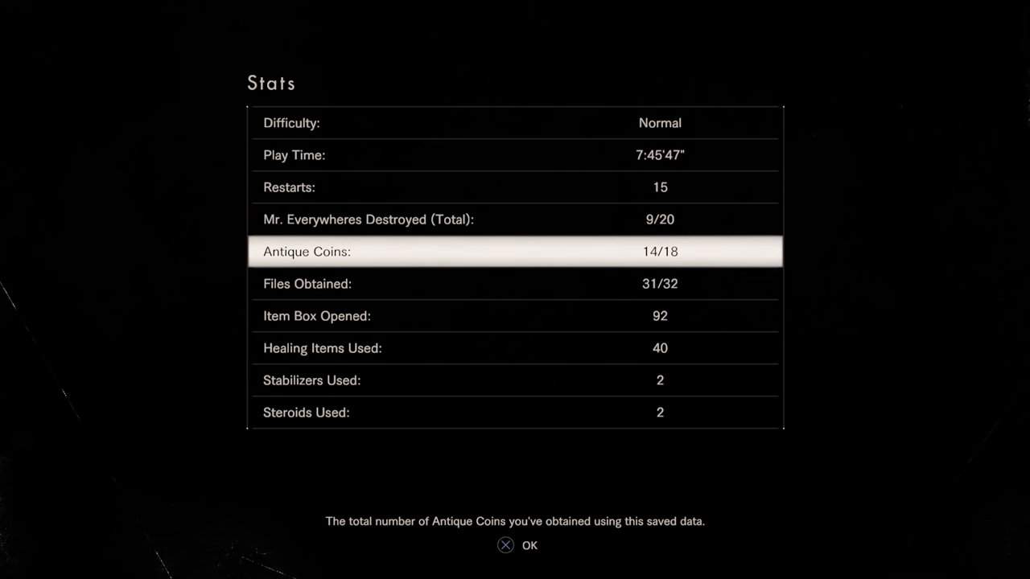
key("Down")
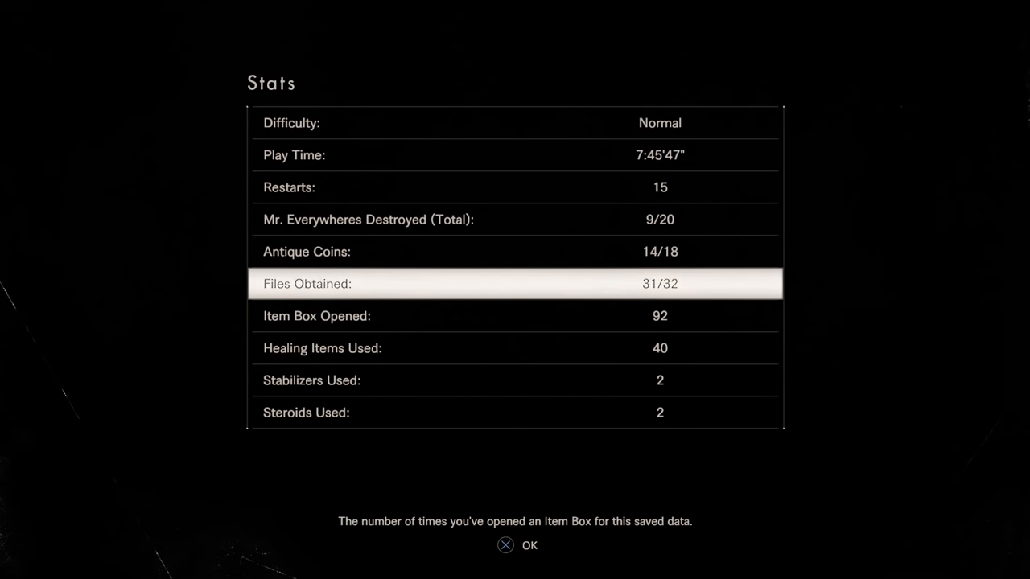
key("down")
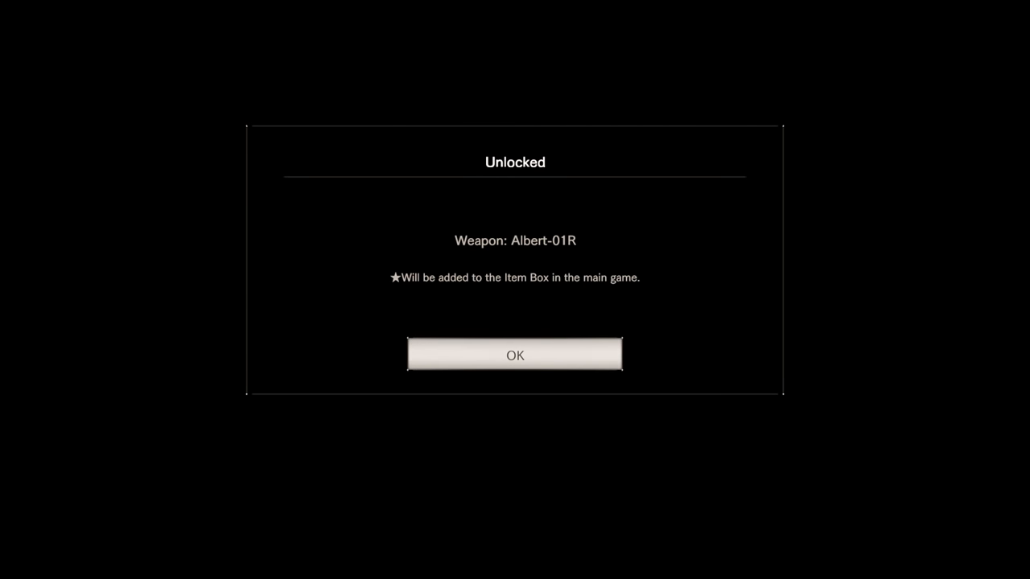
Acknowledge the Albert-01R and The Secrets of Defense unlocks, then highlight CONTINUE on the title menu.
left_click(515, 356)
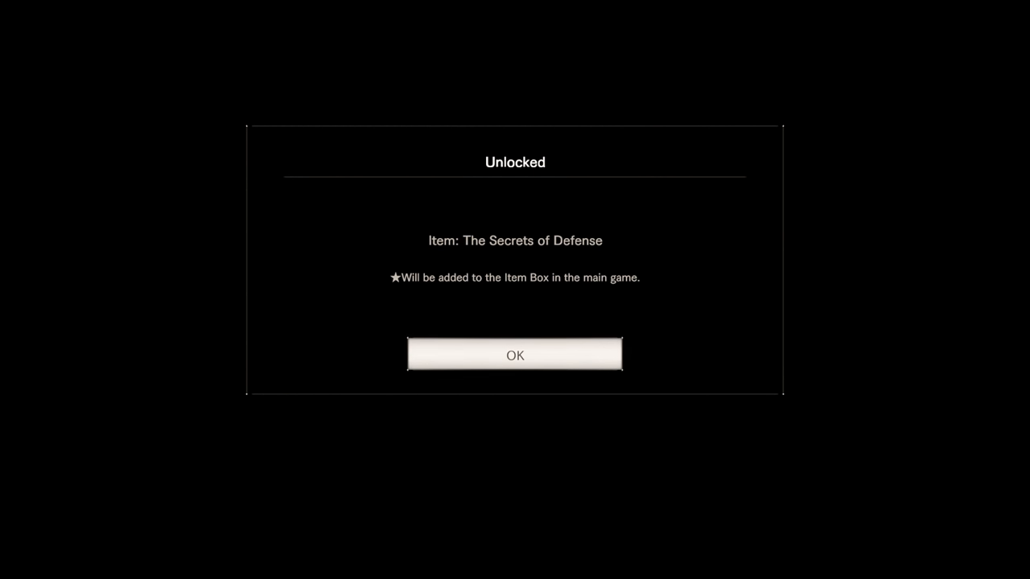
left_click(515, 356)
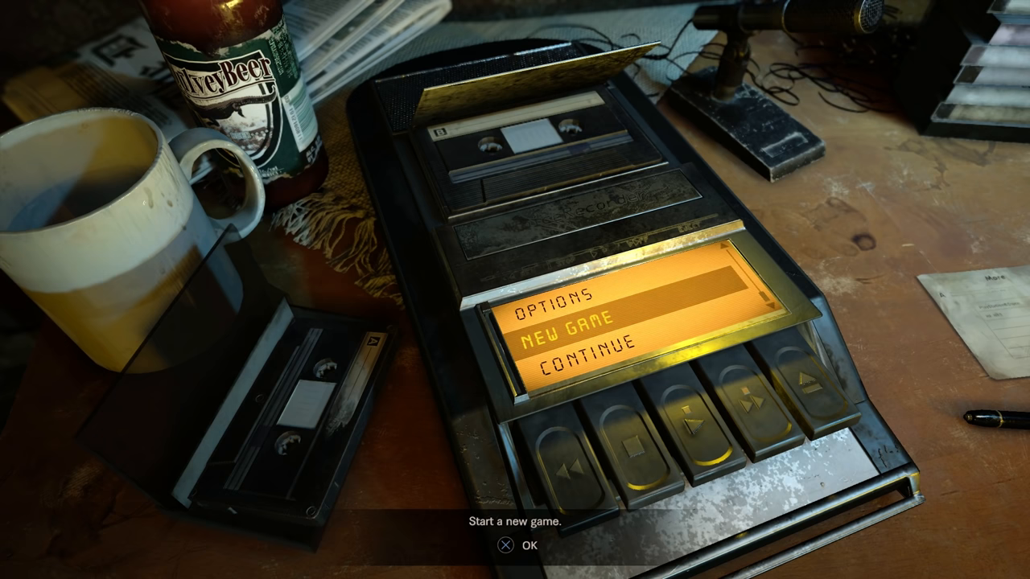
key("down")
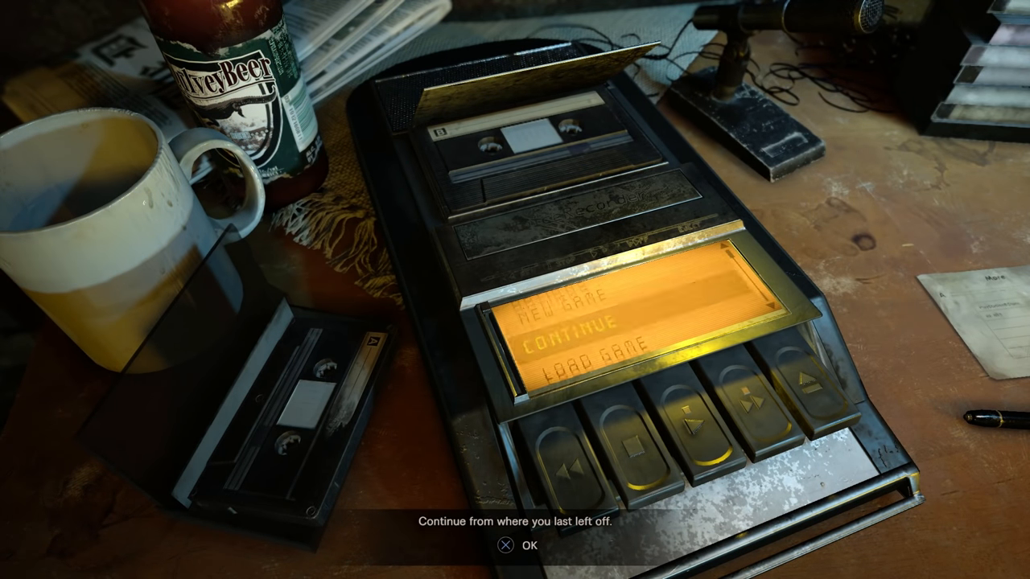